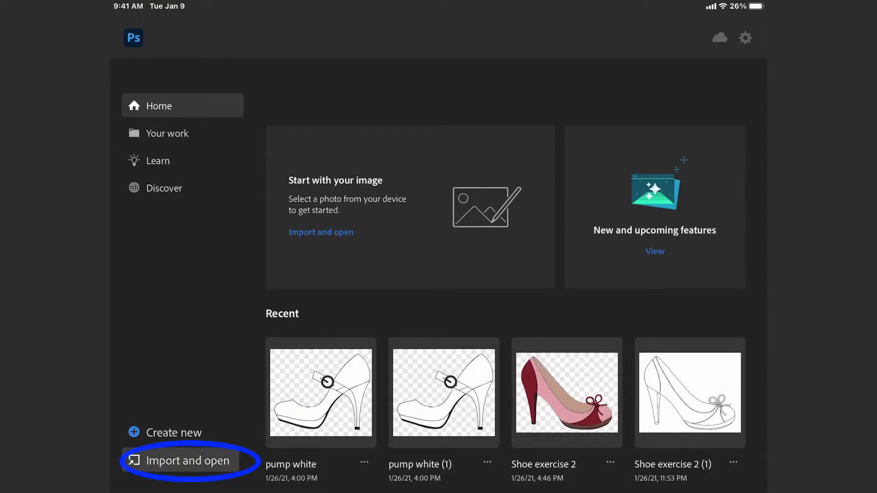
Import the hand-drawn high-heel sketch from the device and open it as a document.
{"action": "left_click", "coordinate": [188, 461]}
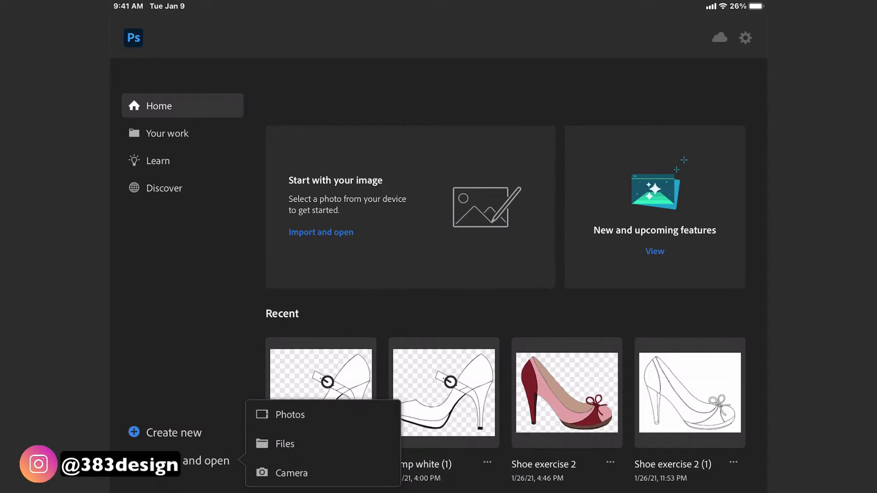
{"action": "left_click", "coordinate": [285, 444]}
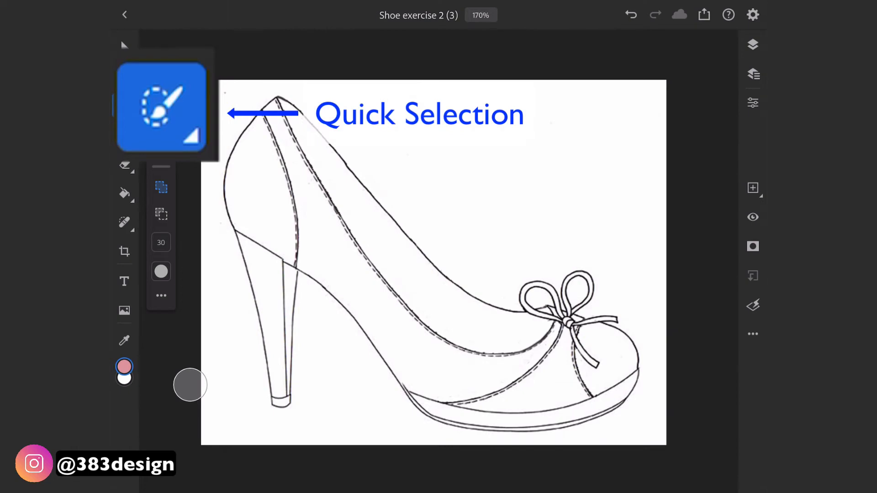
Quick-select the heel-back and toe panels and add a new empty layer.
{"action": "left_click", "coordinate": [124, 106]}
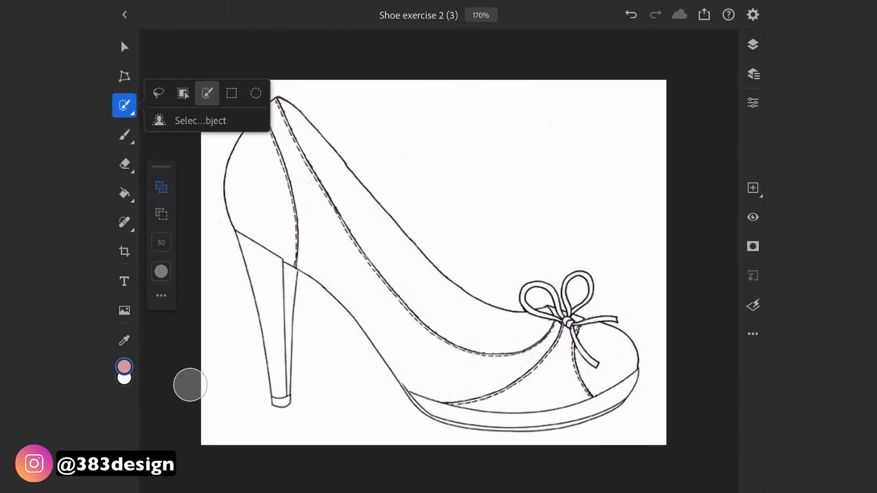
{"action": "left_click", "coordinate": [125, 105]}
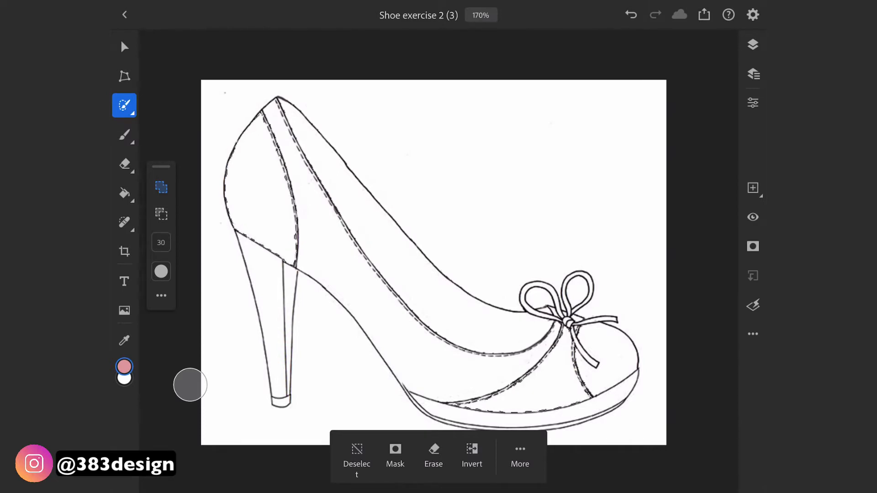
{"action": "left_click", "coordinate": [753, 188]}
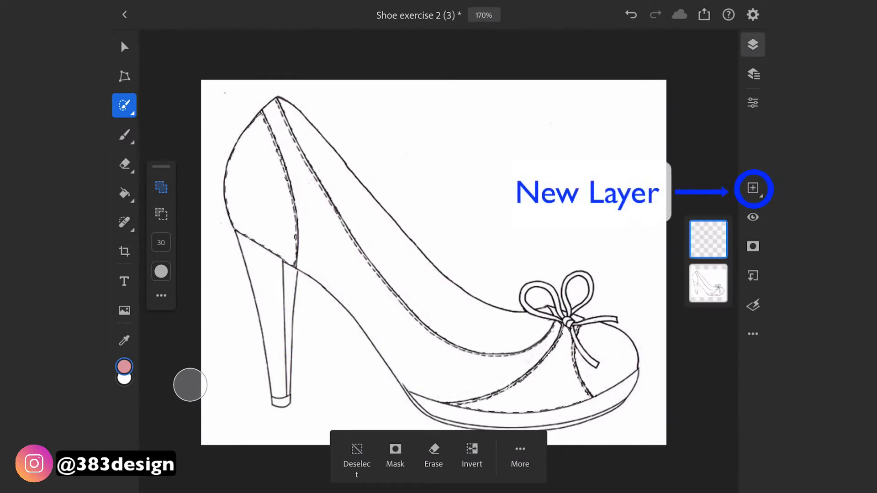
Move the new layer beneath the sketch and get the Paint Bucket and foreground colour ready.
{"action": "left_click", "coordinate": [123, 193]}
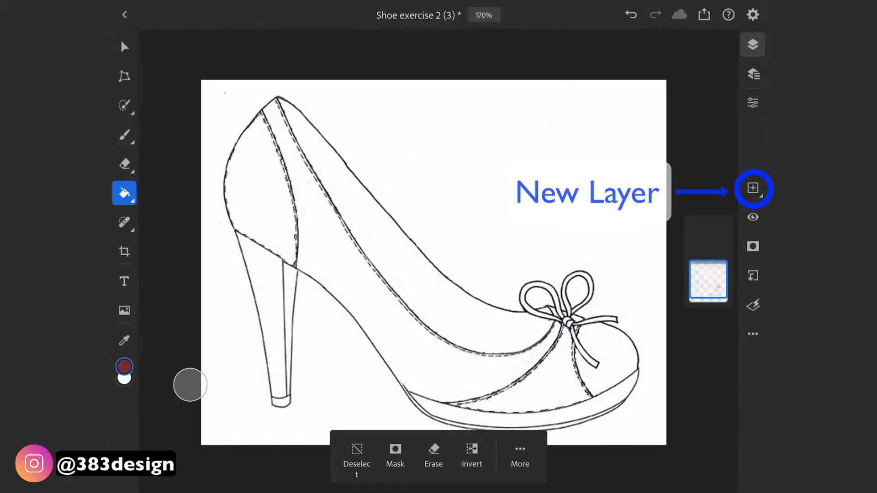
{"action": "left_click", "coordinate": [752, 189]}
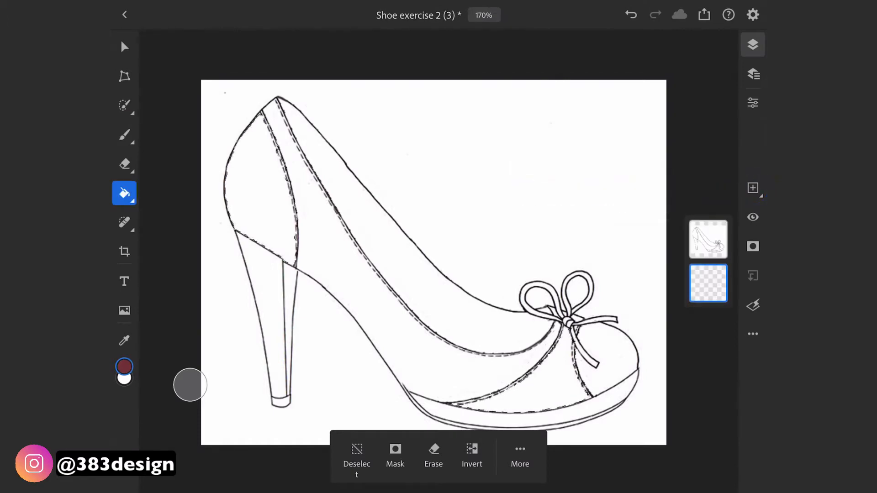
{"action": "left_click", "coordinate": [124, 105]}
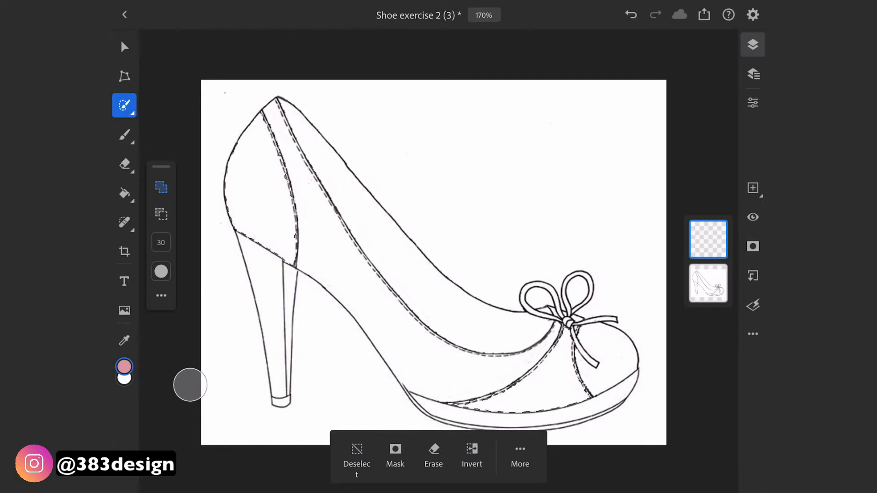
{"action": "left_click", "coordinate": [124, 367]}
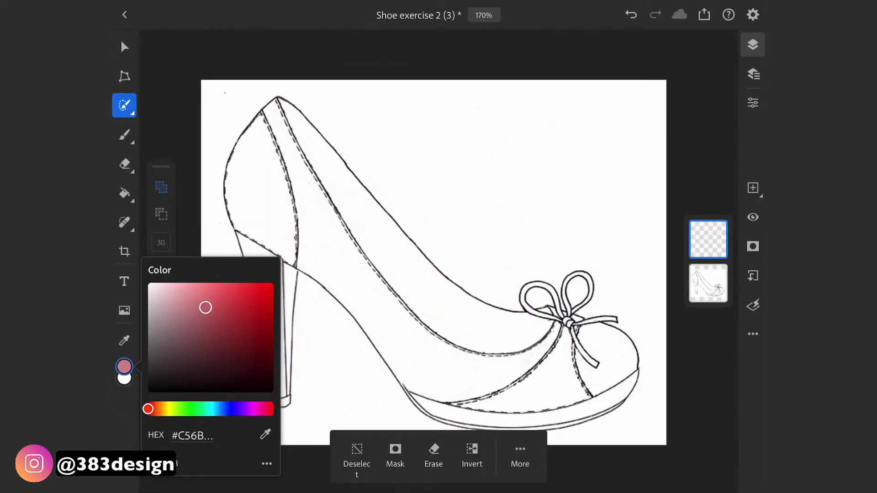
Fill the selected heel-back and toe panels with burgundy, then make the sketch layer active.
{"action": "left_click", "coordinate": [216, 328]}
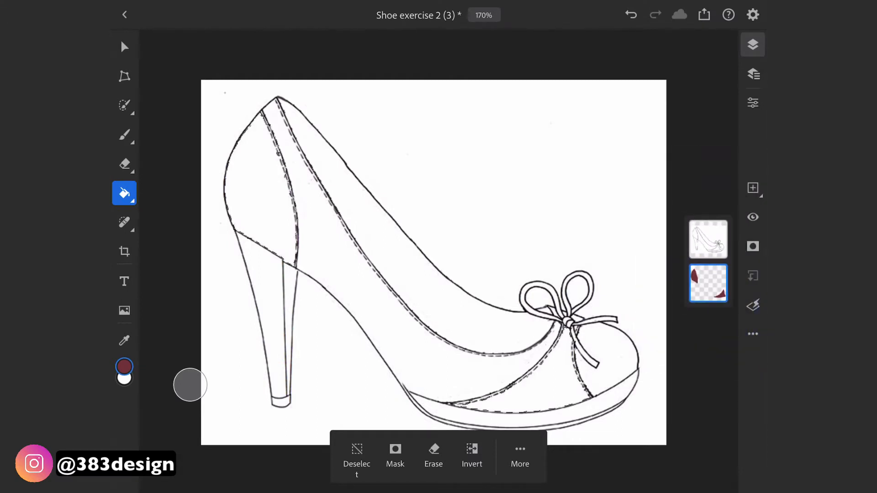
{"action": "left_click", "coordinate": [356, 458]}
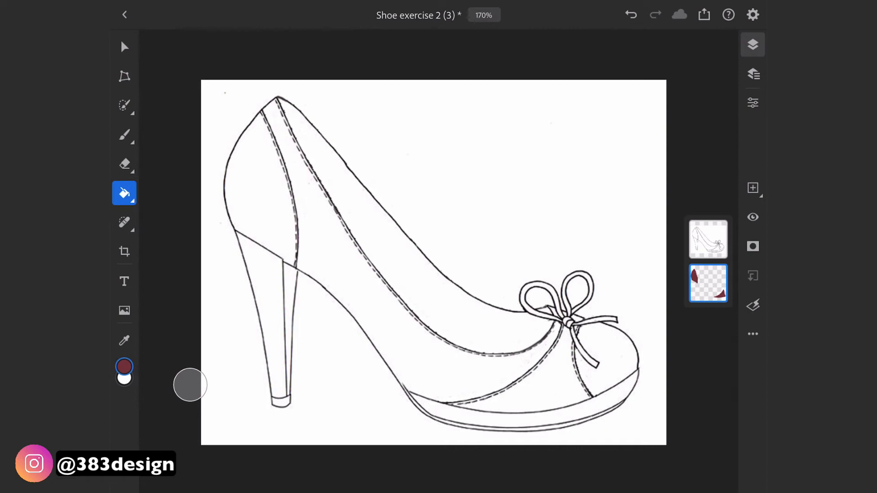
{"action": "left_click", "coordinate": [708, 238]}
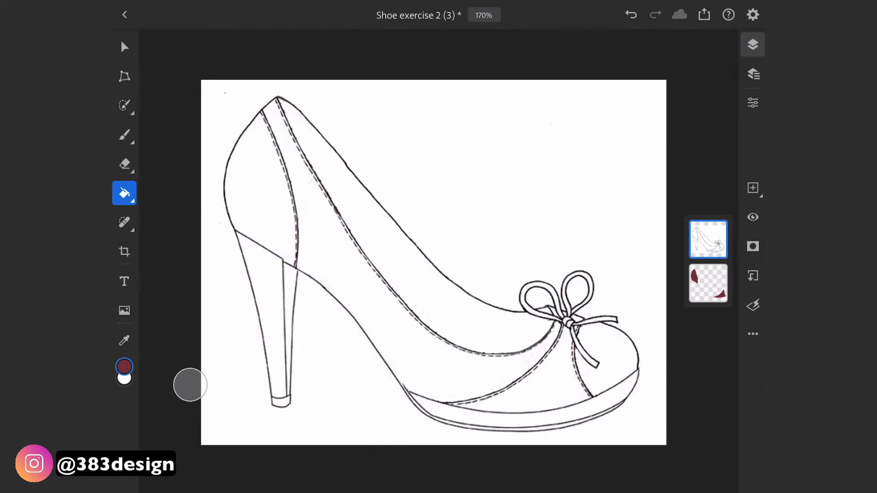
Set the sketch layer (Layer 0) blend mode to Multiply so the burgundy shows through.
{"action": "left_click", "coordinate": [753, 103]}
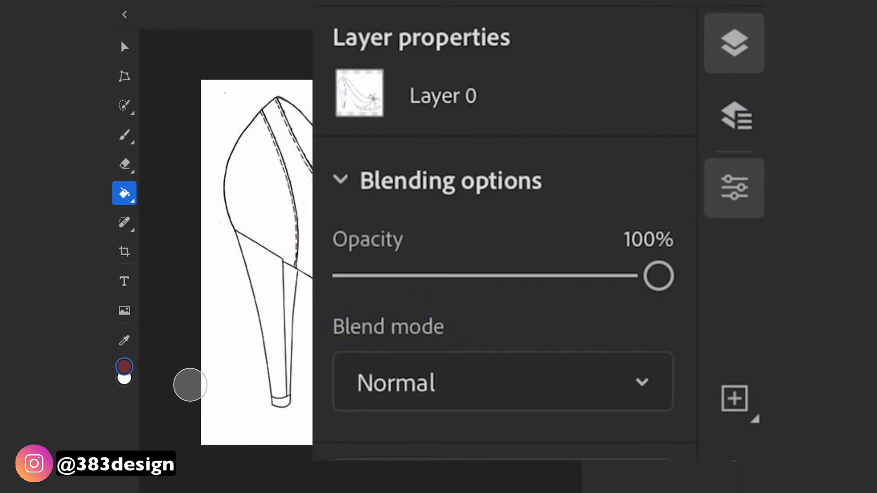
{"action": "left_click", "coordinate": [502, 382]}
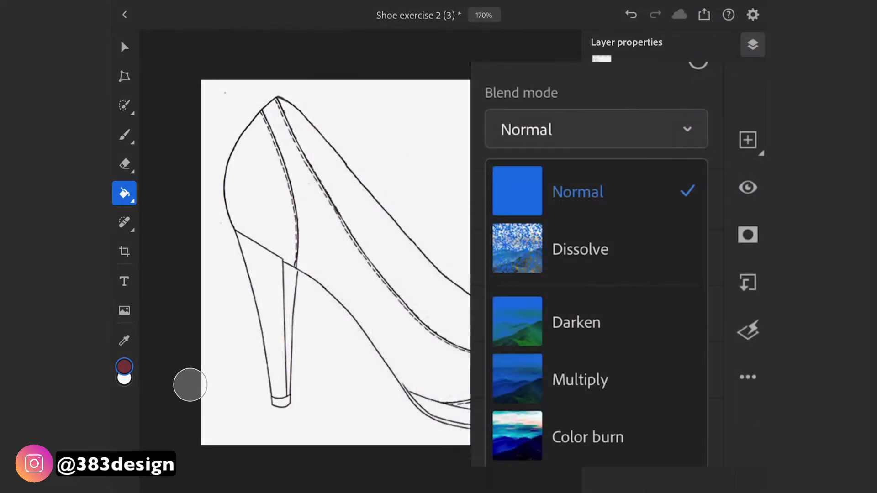
{"action": "left_click", "coordinate": [579, 378]}
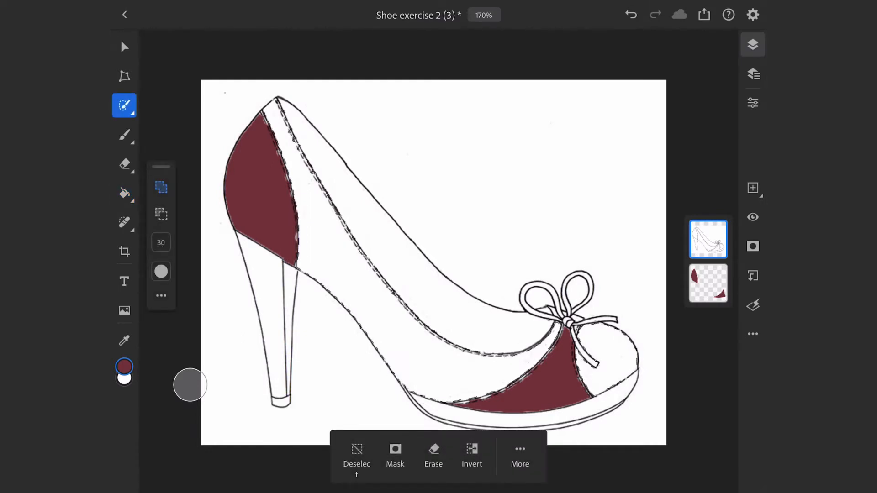
Add a layer beneath the sketch and fill the long side panel with pink.
{"action": "left_click", "coordinate": [751, 189]}
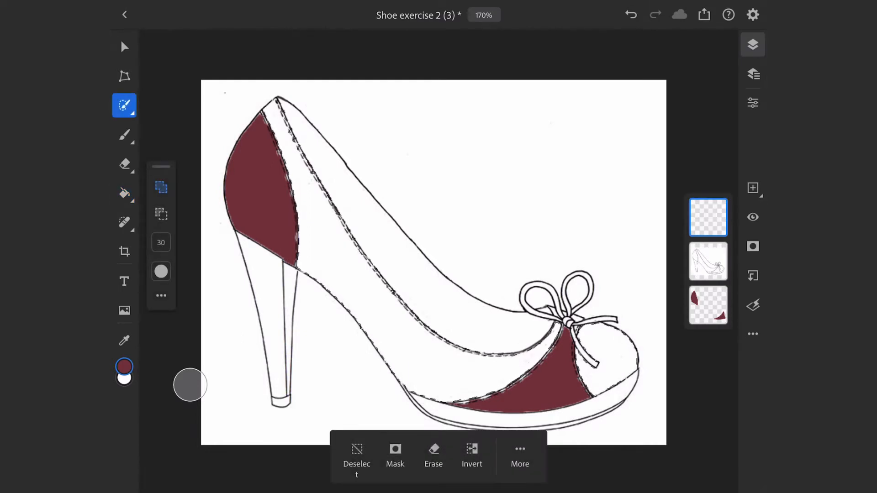
{"action": "left_click", "coordinate": [124, 368]}
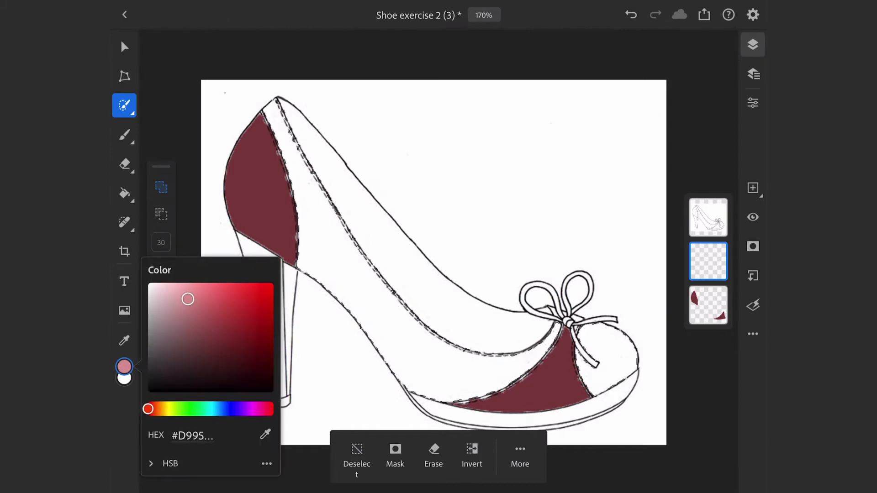
{"action": "left_click", "coordinate": [124, 163]}
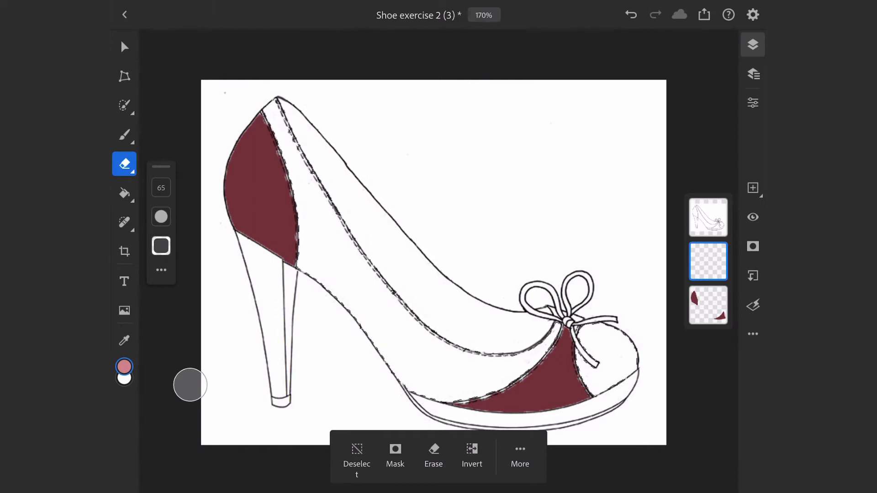
{"action": "left_click", "coordinate": [125, 192]}
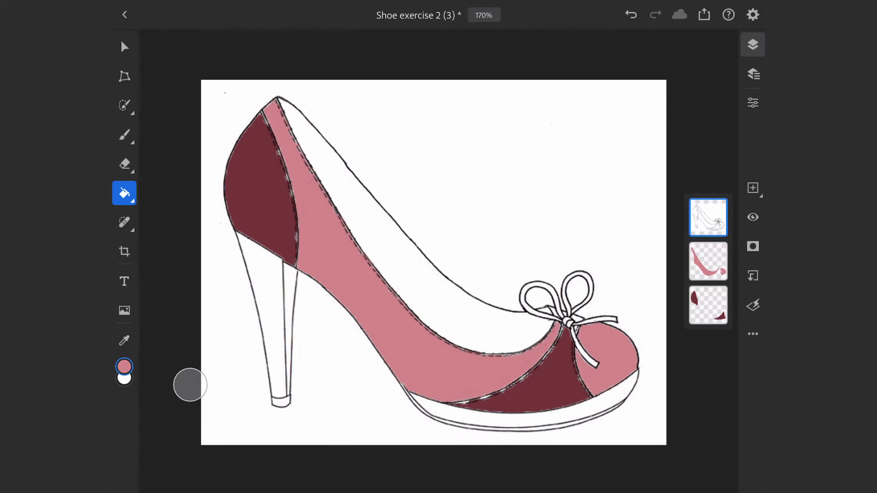
Quick-select the heel, fill it burgundy, clear the selection and return to the line-art layer.
{"action": "left_click", "coordinate": [124, 106]}
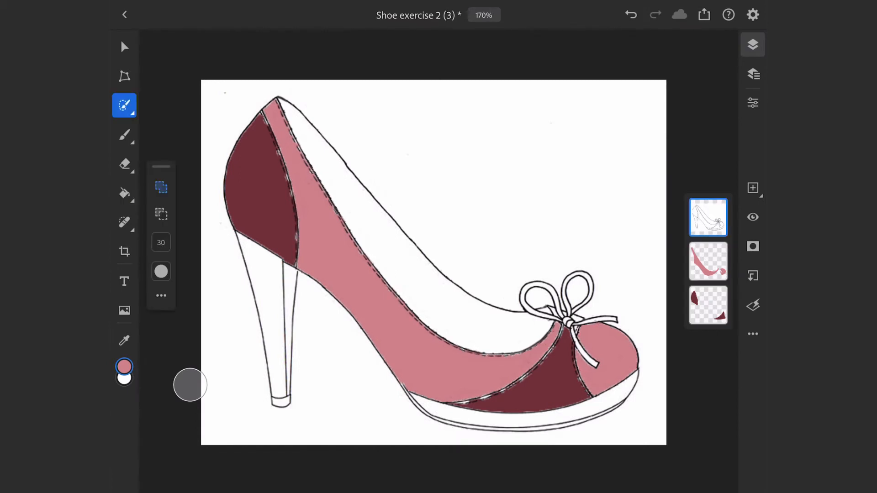
{"action": "left_click", "coordinate": [708, 305]}
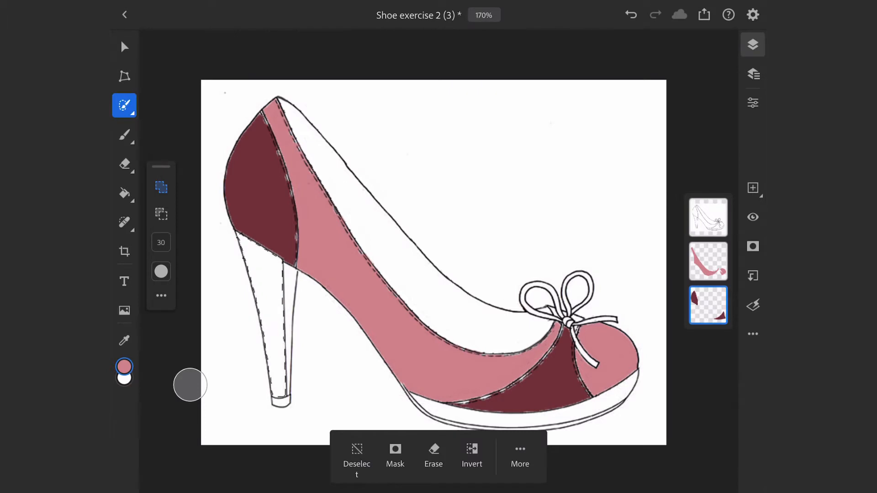
{"action": "left_click", "coordinate": [124, 192]}
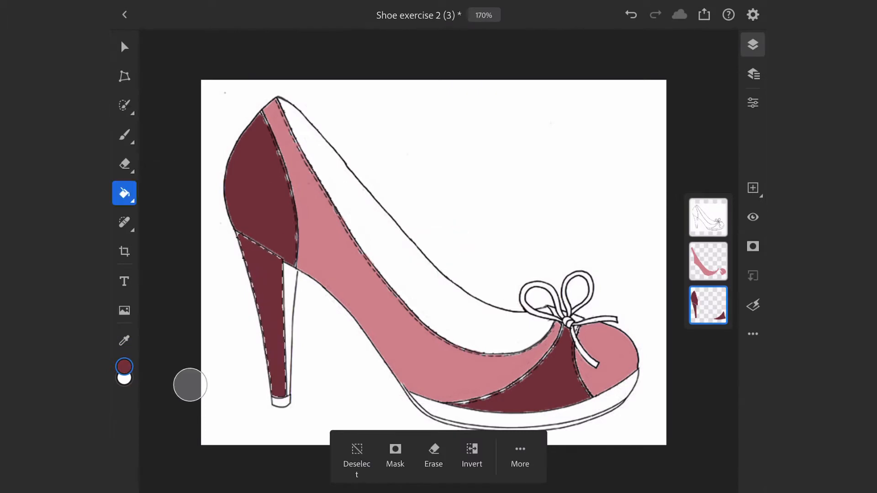
{"action": "left_click", "coordinate": [356, 458]}
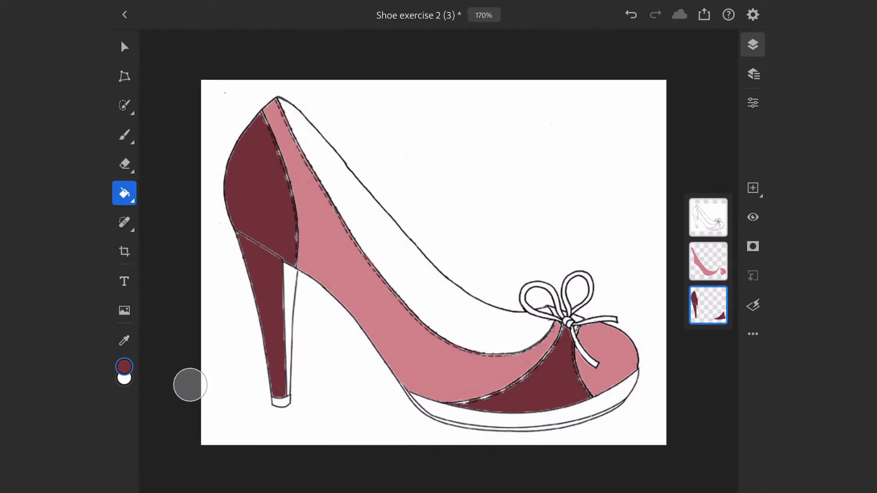
{"action": "left_click", "coordinate": [708, 217]}
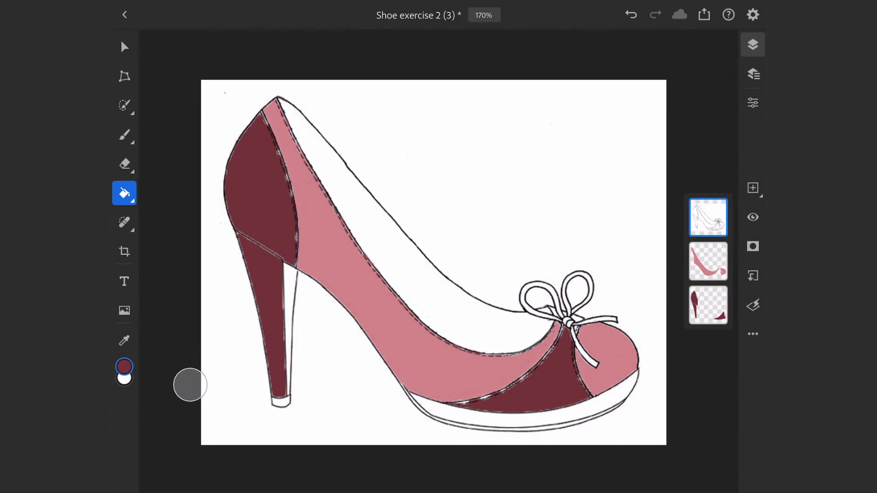
{"action": "left_click", "coordinate": [124, 106]}
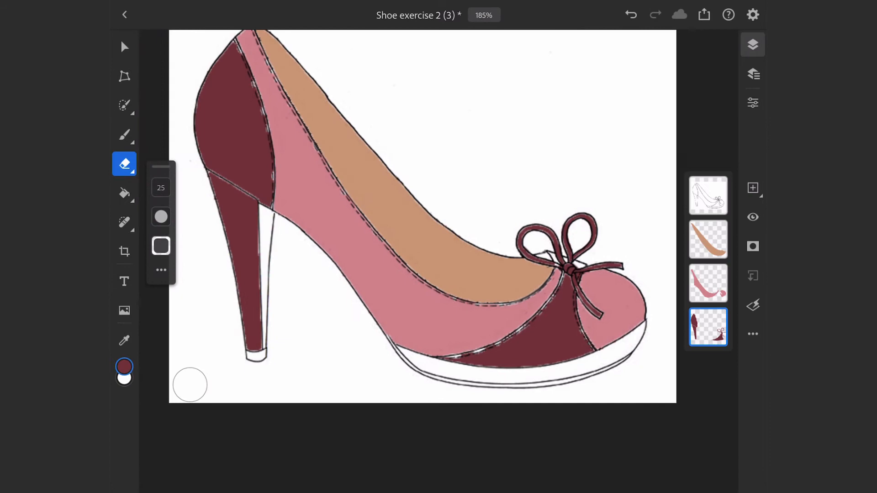
Make the line-art layer active and return to Quick Selection after the tan lining and burgundy bow fills.
{"action": "left_click", "coordinate": [708, 196]}
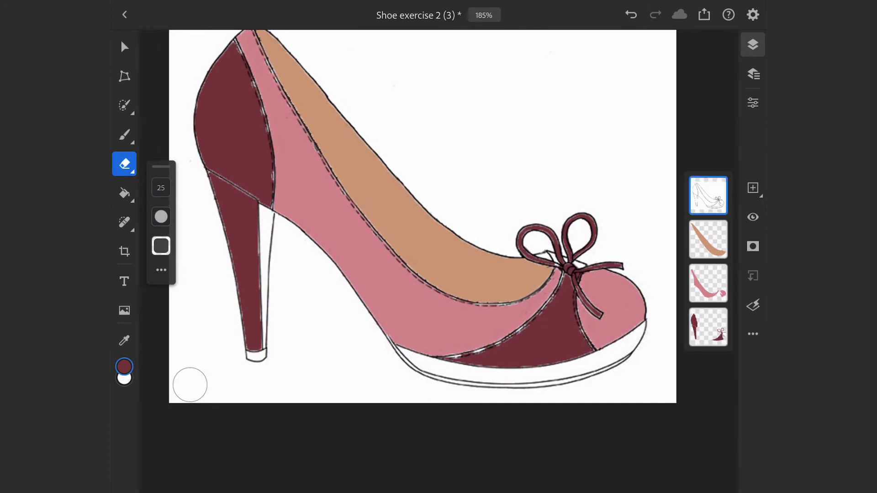
{"action": "left_click", "coordinate": [124, 106]}
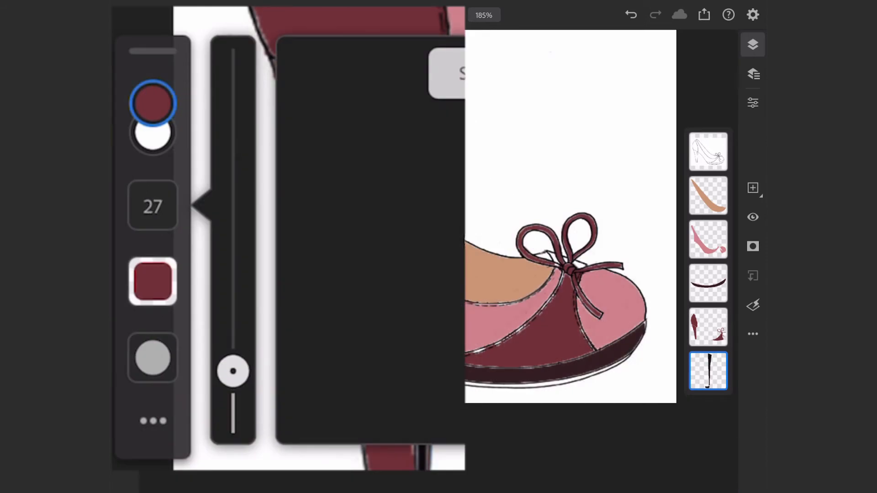
Set brush hardness to 100 and paint a black shadow along the inner heel edge.
{"action": "left_click_drag", "start_coordinate": [233, 369], "coordinate": [233, 77]}
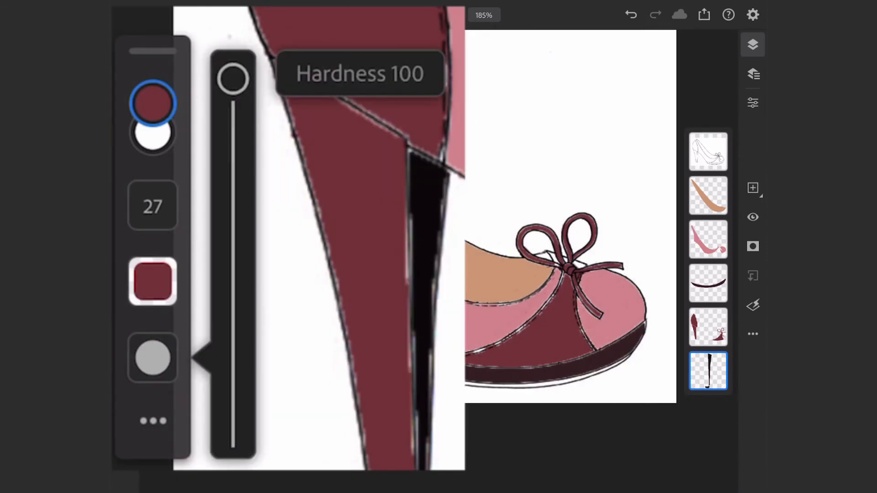
{"action": "left_click_drag", "start_coordinate": [233, 78], "coordinate": [233, 193]}
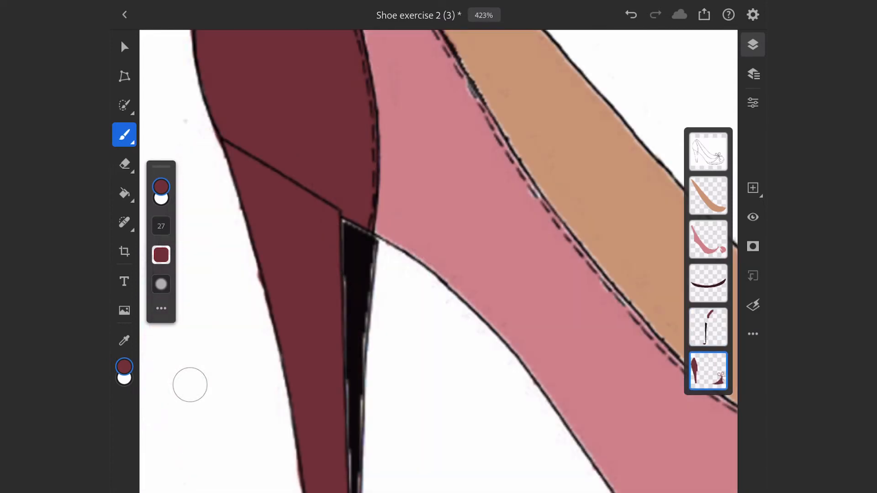
{"action": "left_click", "coordinate": [124, 165]}
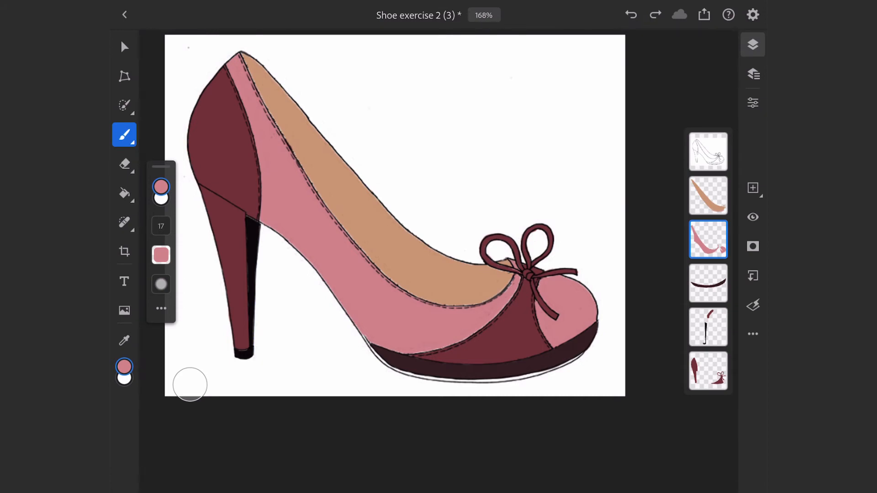
On the line-art layer, quick-select the white background and invert so the whole shoe is selected.
{"action": "left_click", "coordinate": [707, 152]}
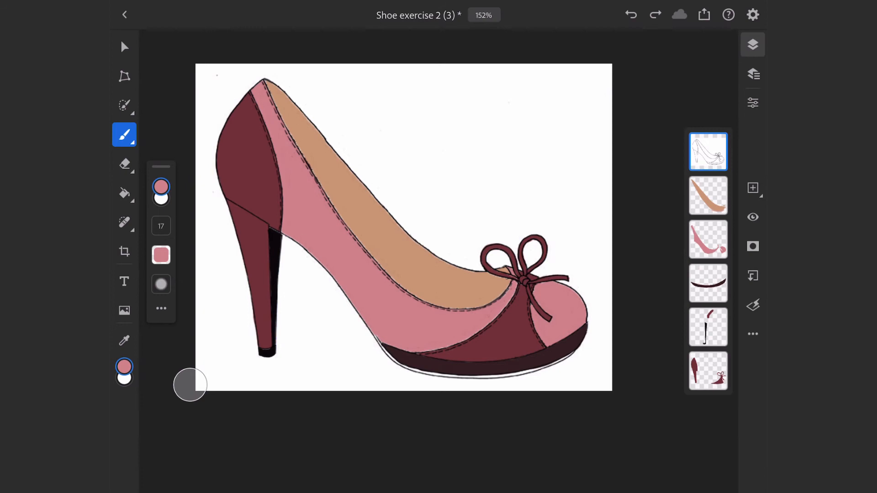
{"action": "left_click", "coordinate": [124, 106]}
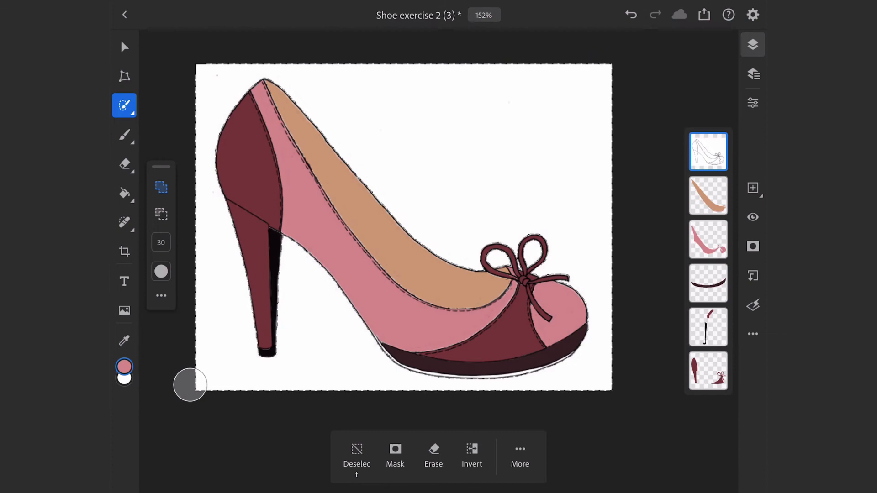
{"action": "left_click", "coordinate": [471, 455]}
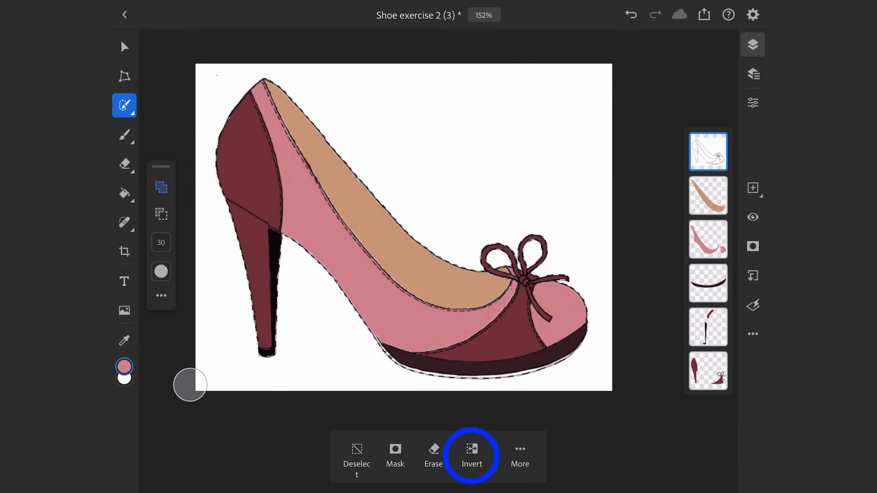
{"action": "left_click", "coordinate": [471, 456]}
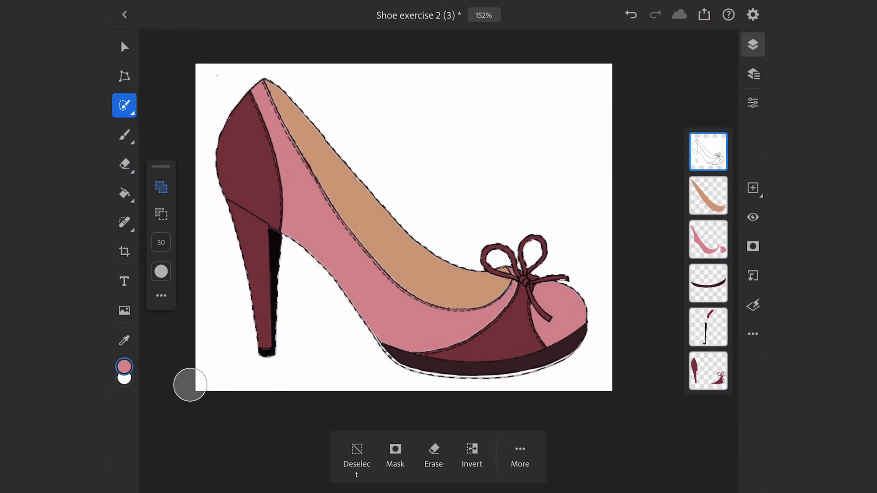